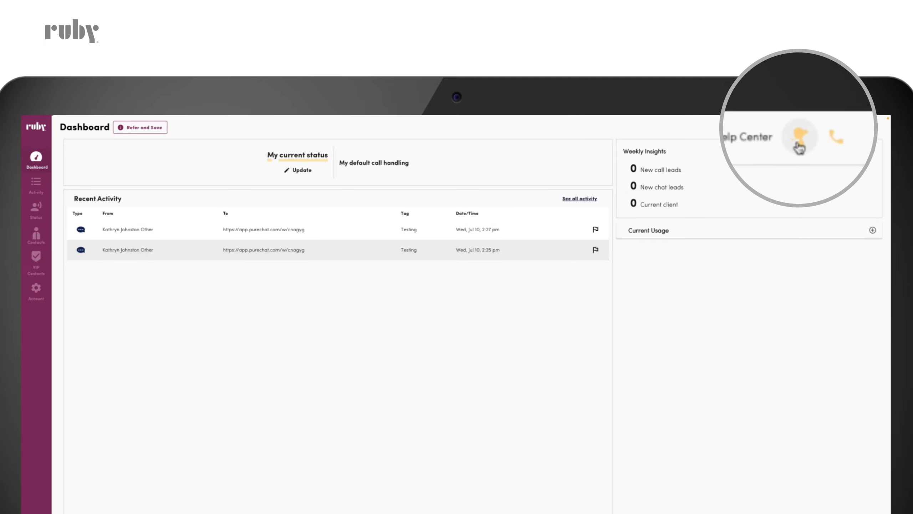
pyautogui.click(800, 138)
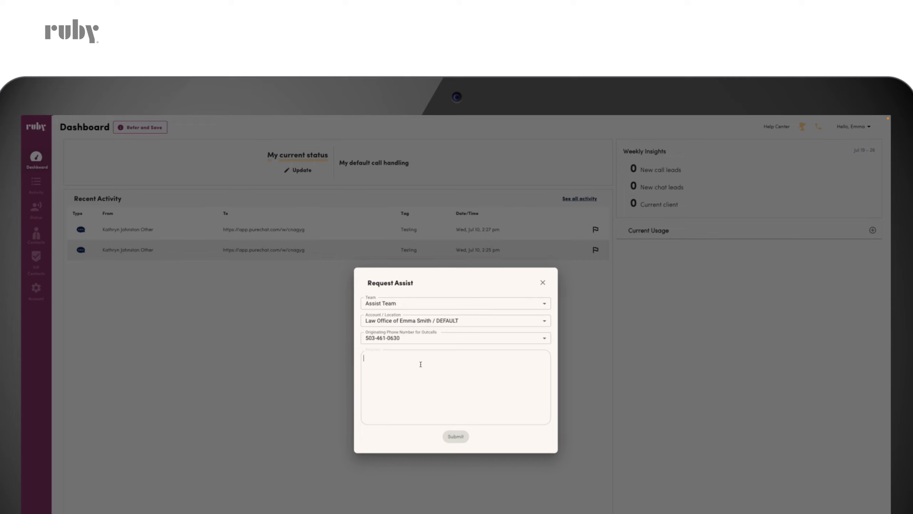
pyautogui.write('Can you please ca')
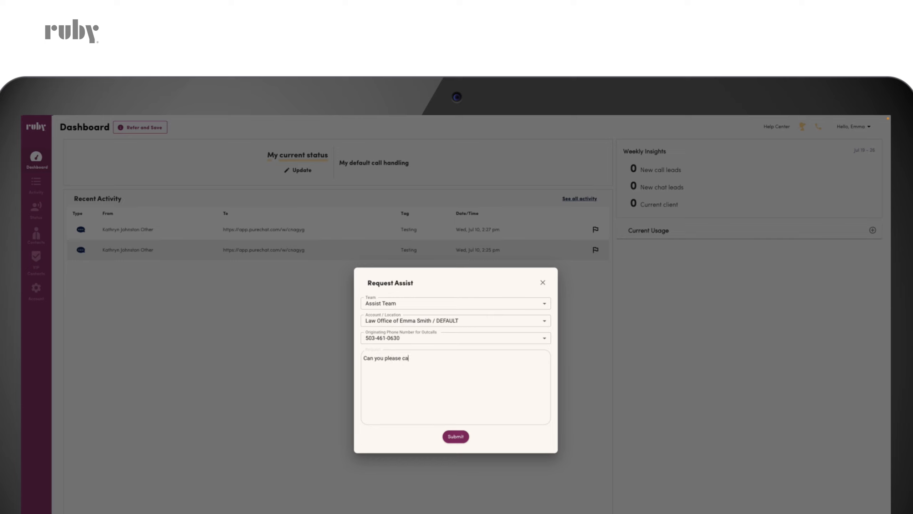
pyautogui.write('ll Dwayne Johnson at')
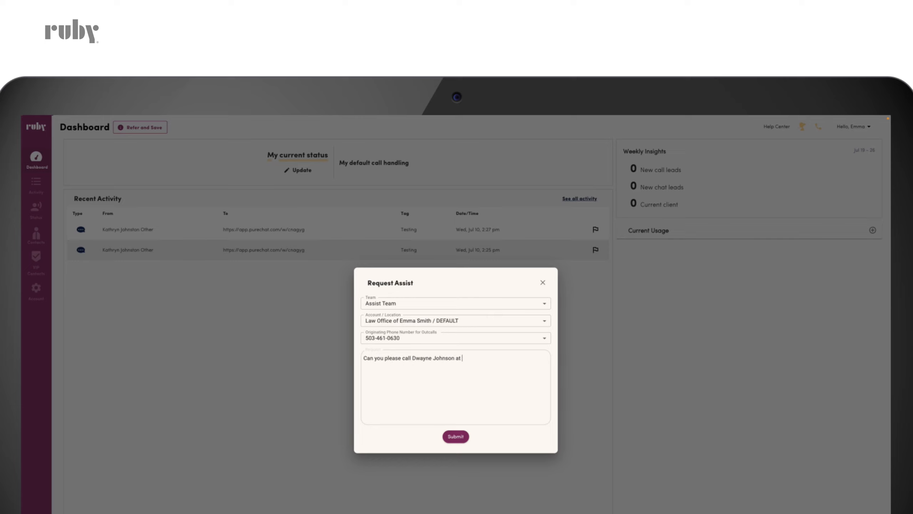
pyautogui.write("123-555-5555 and remind him that I'll be out of the office next week, 5")
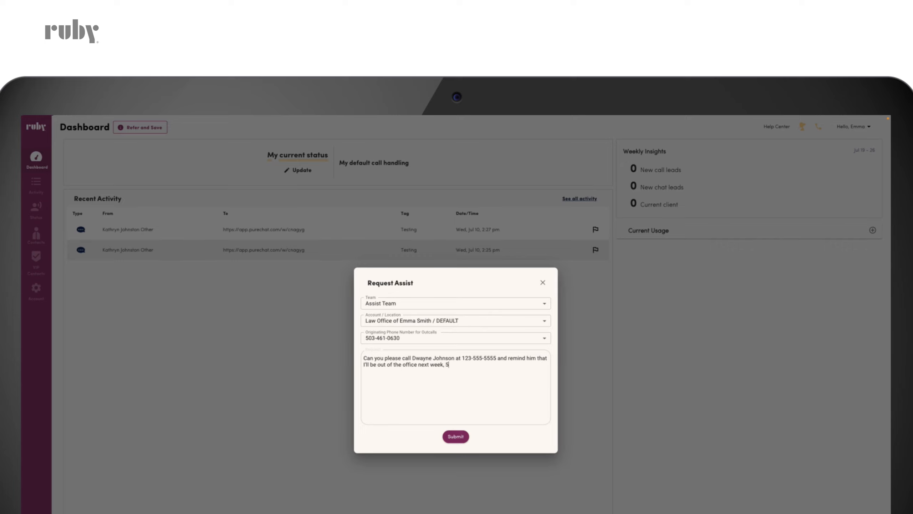
pyautogui.write('/13—5')
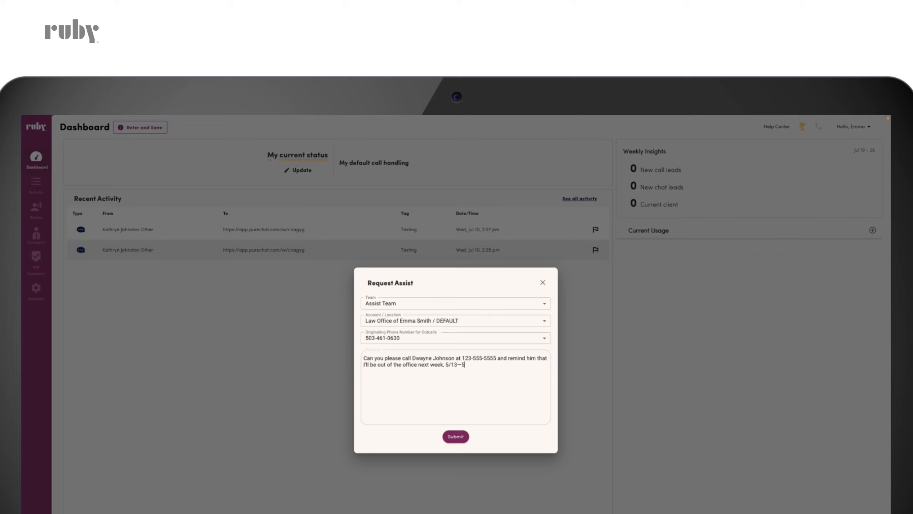
pyautogui.write("/17? I'll happily joi")
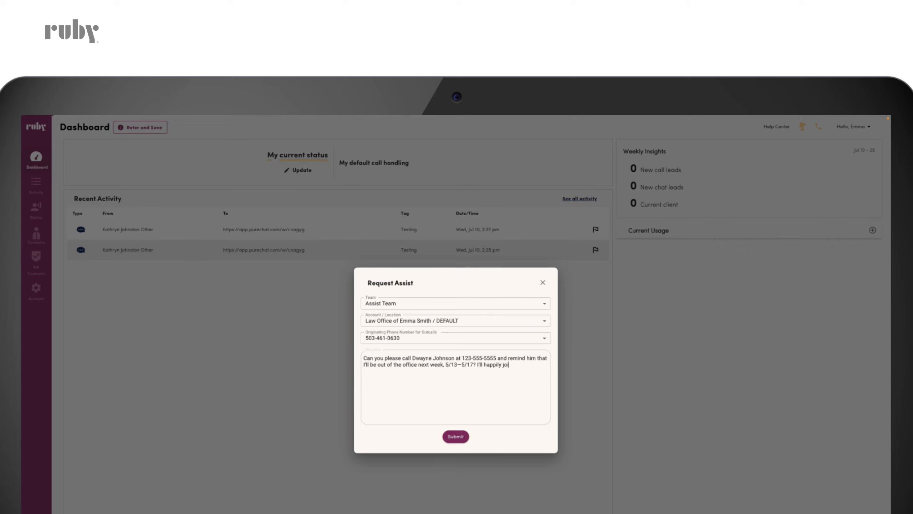
pyautogui.write('n him for some home cooking when')
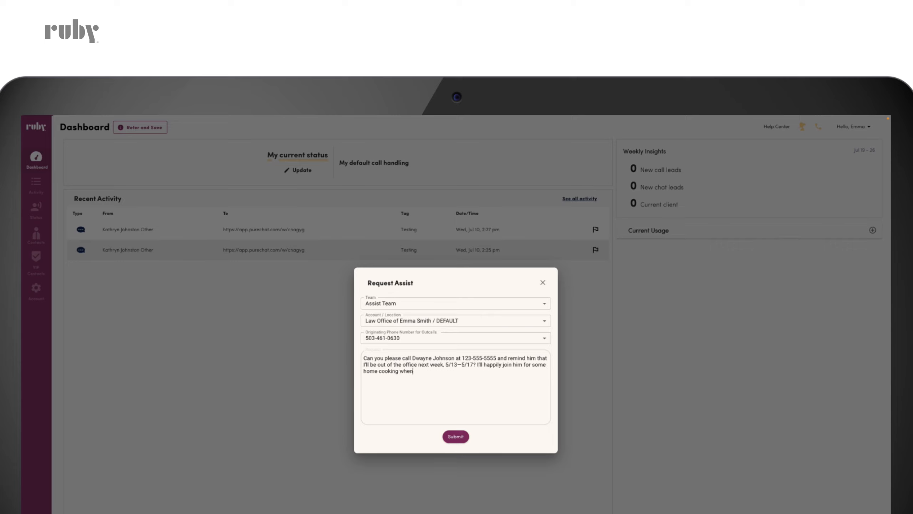
pyautogui.write("I'm back.")
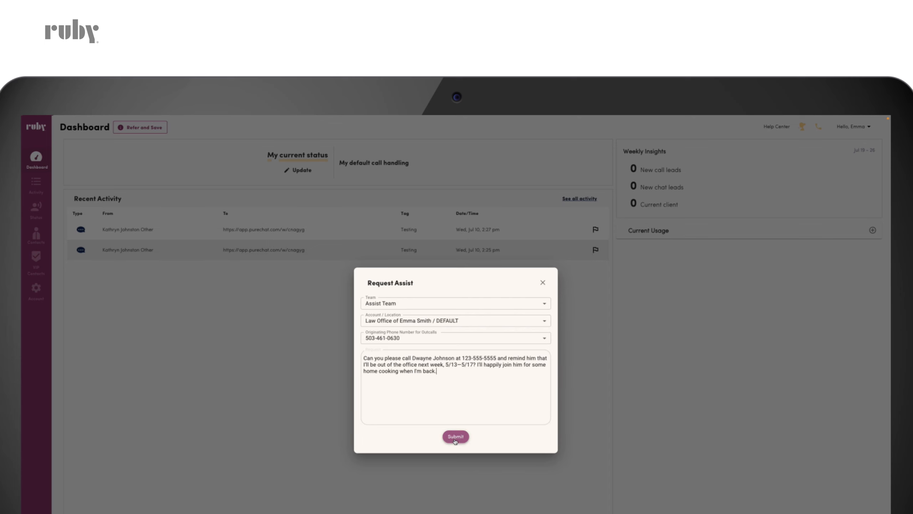
# - Submit the outbound call request and switch to the Activity log
pyautogui.click(455, 437)
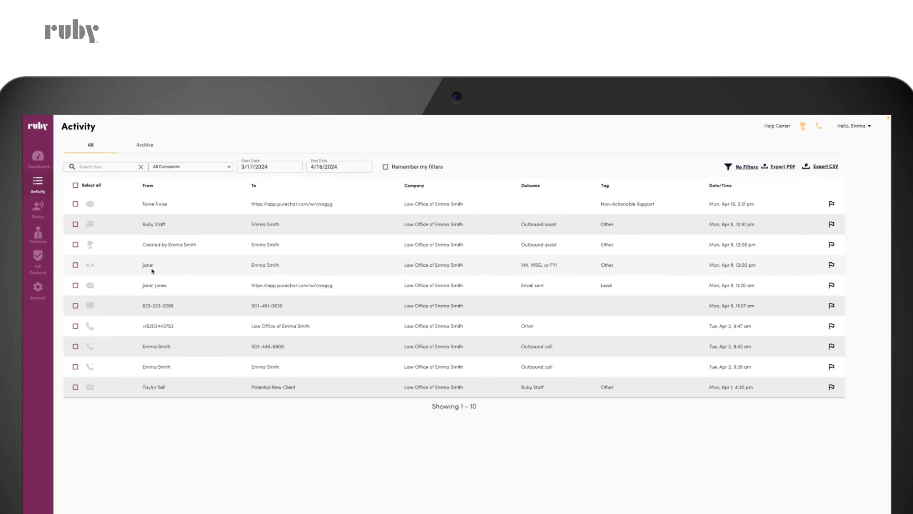
pyautogui.click(148, 265)
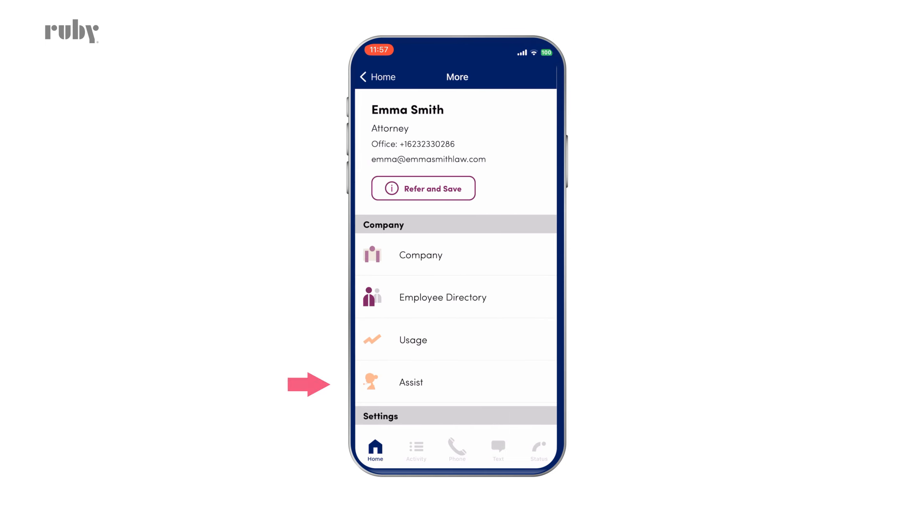
# - Choose Assist under Company on the mobile app's More screen
pyautogui.click(410, 382)
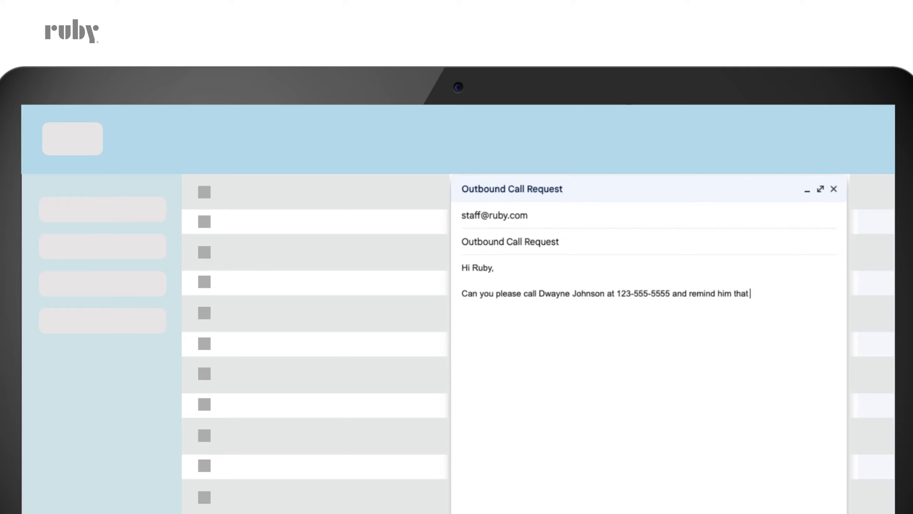
# - Write the email body about being out 5/13–5/17 and home cooking on return
pyautogui.write("I'll be out of the o")
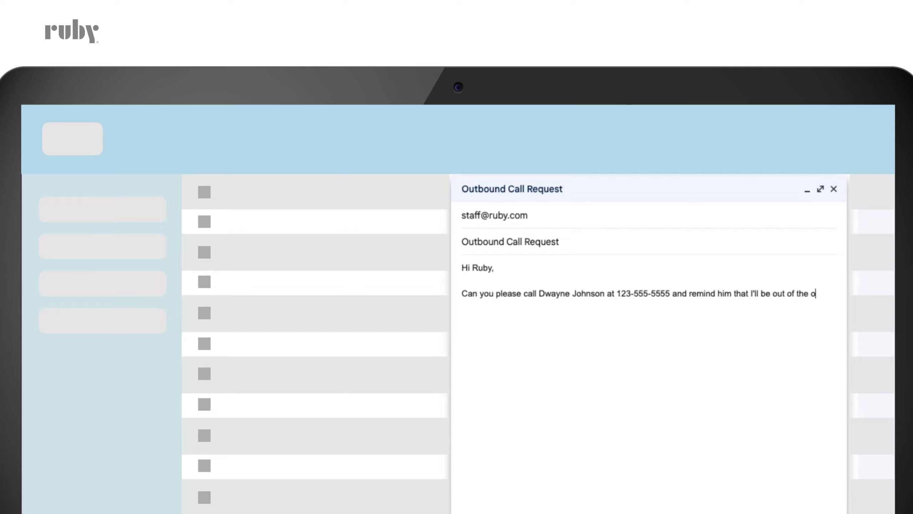
pyautogui.write('ffice next week, 5')
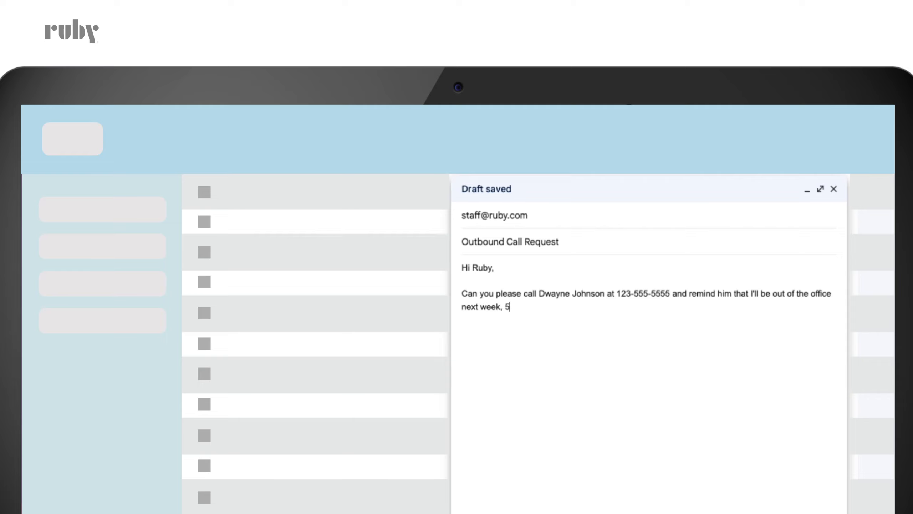
pyautogui.write('/13–5/')
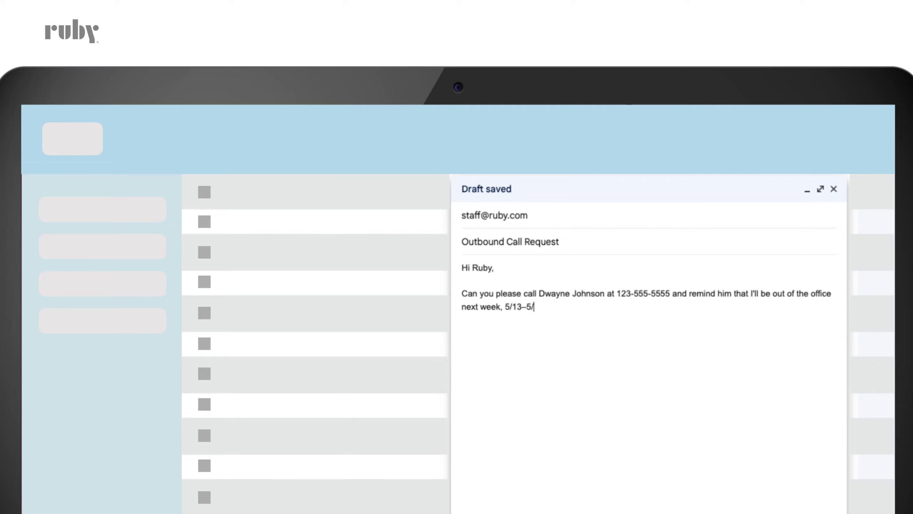
pyautogui.write("17? I'll happily join him for som")
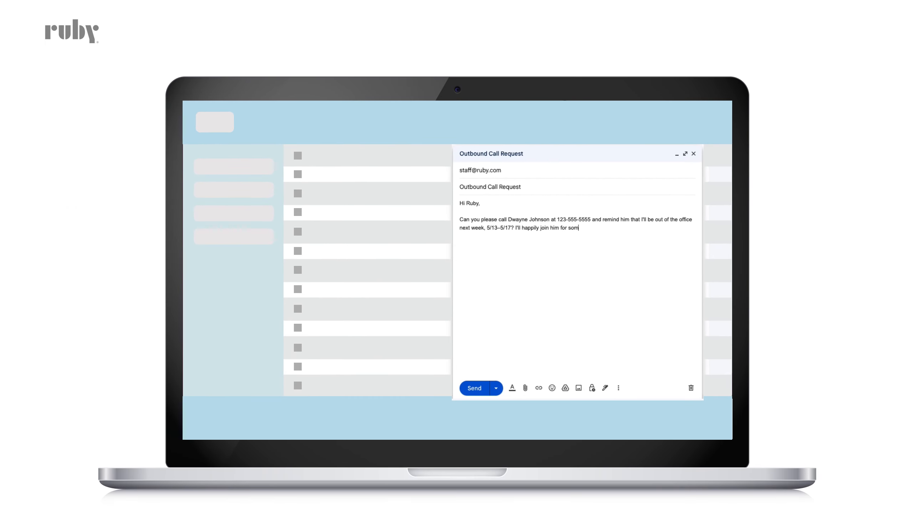
pyautogui.write('e home cooking when')
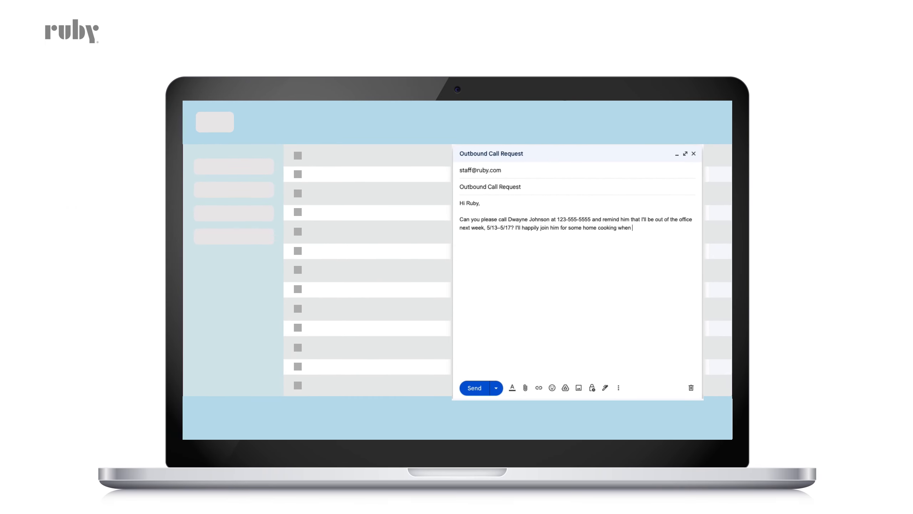
pyautogui.write('I get back.')
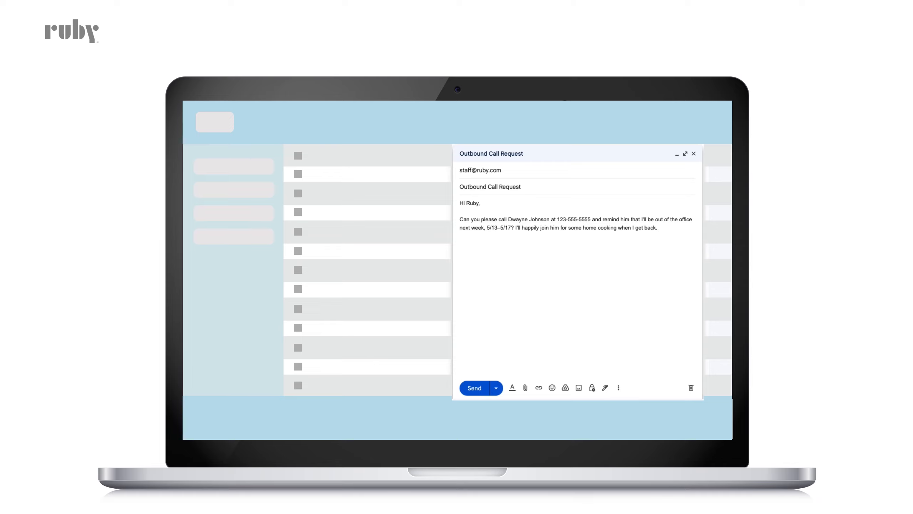